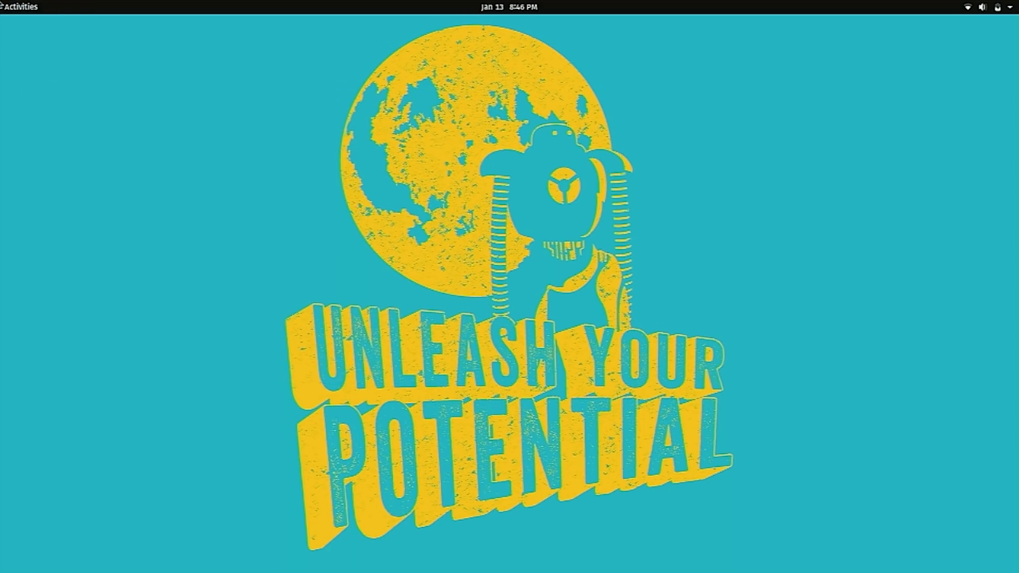
Run 'sudo apt update' with the administrator password, refreshing lists to show 97 upgradable packages.
click(20, 7)
text(sudo a)
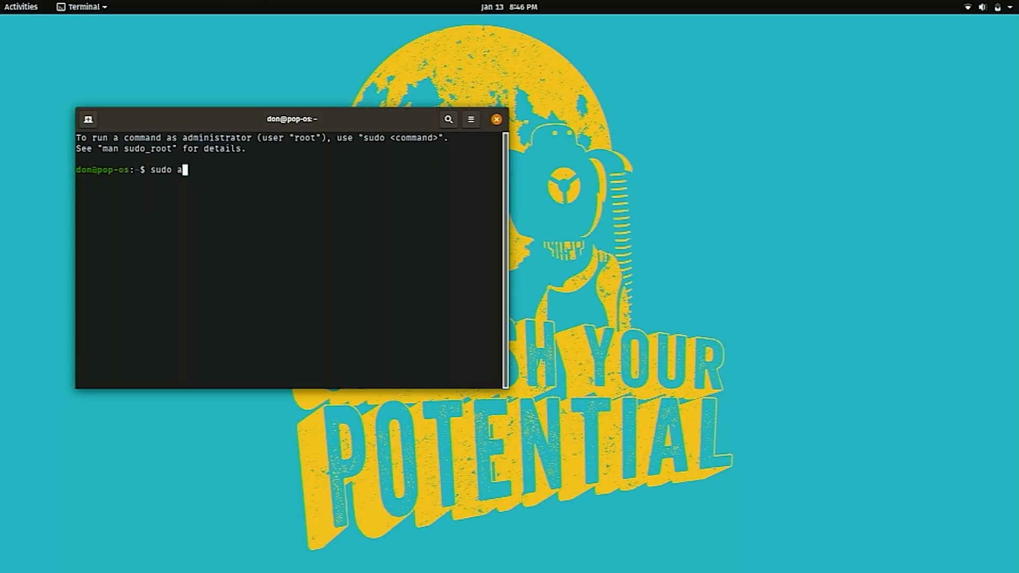
key(Return)
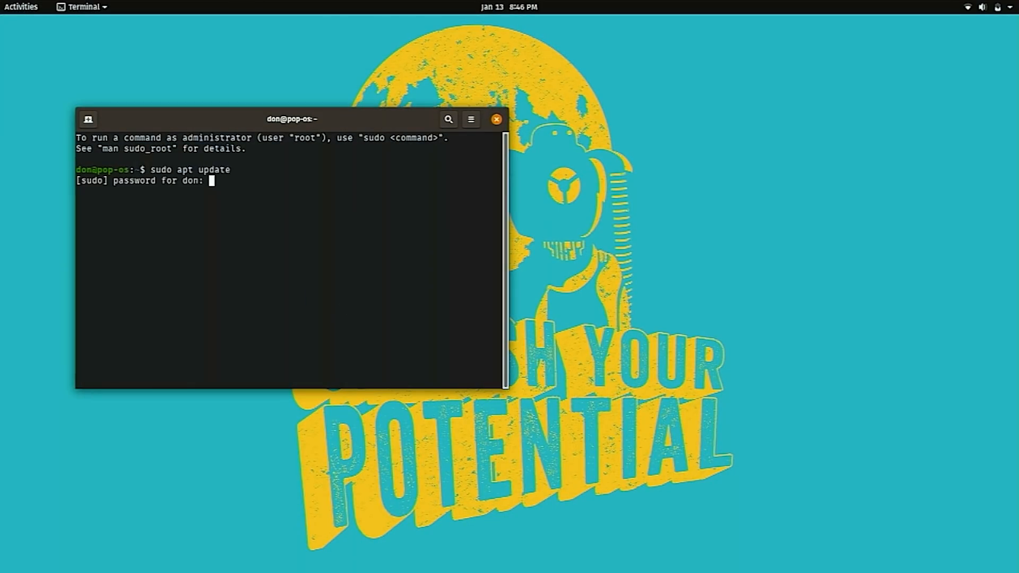
key(Return)
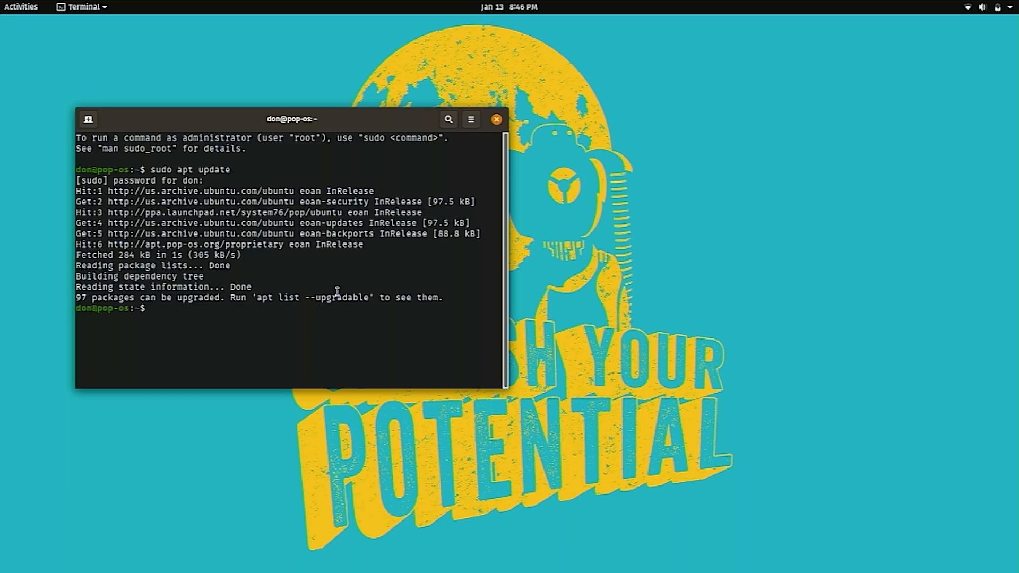
Run 'sudo apt upgrade' and answer 'y' to download the 97 packages (280 MB).
text(sudo apt upgrade)
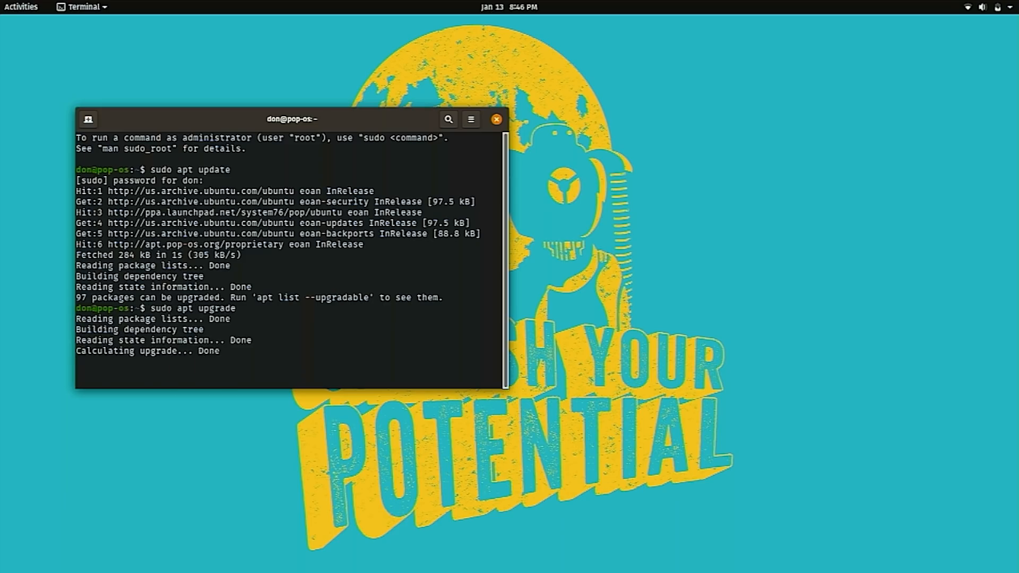
text(y)
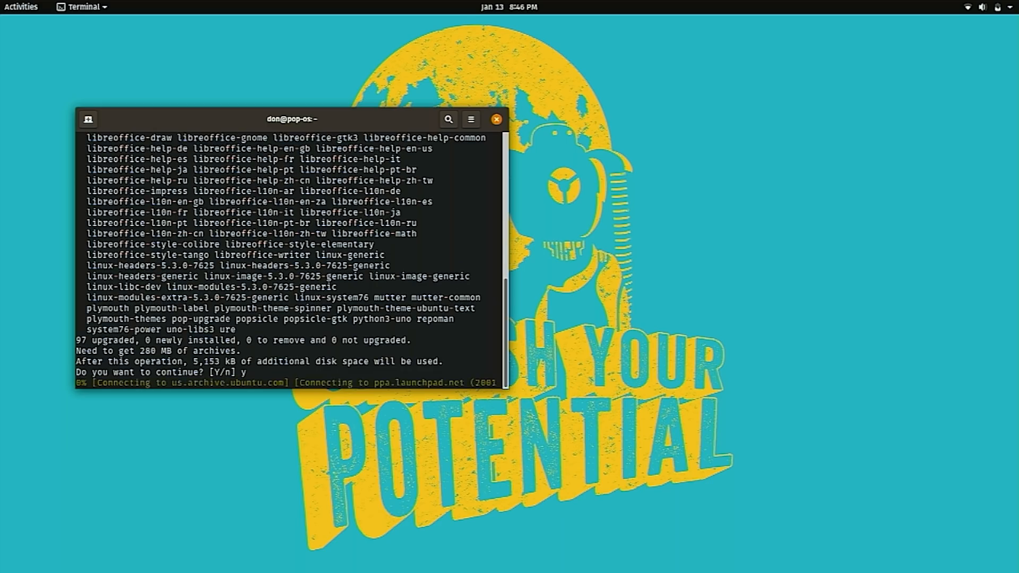